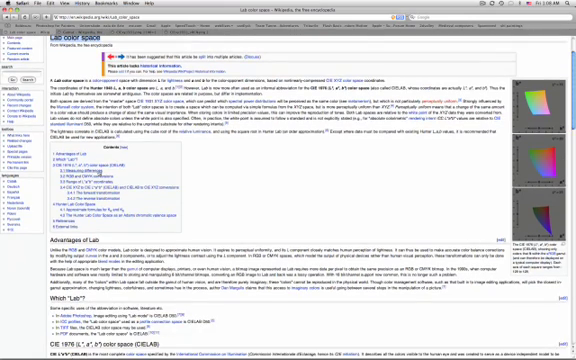
# Scroll down through the Lab color space article toward the Gamut link
pyautogui.scroll(-3)
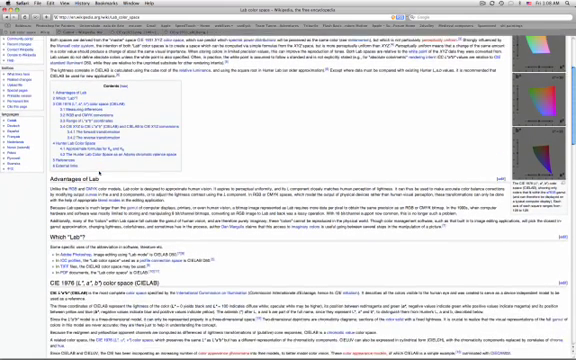
pyautogui.scroll(-3)
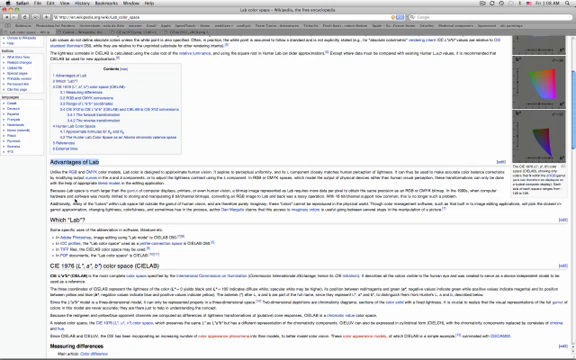
pyautogui.scroll(-3)
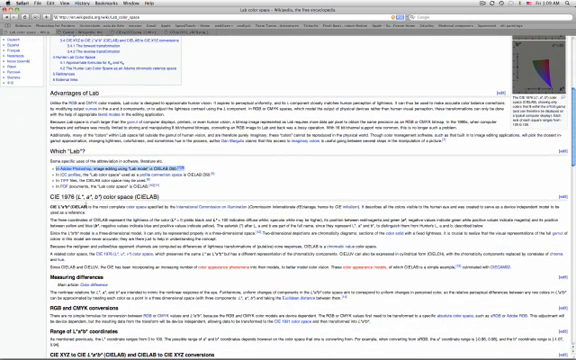
pyautogui.scroll(-3)
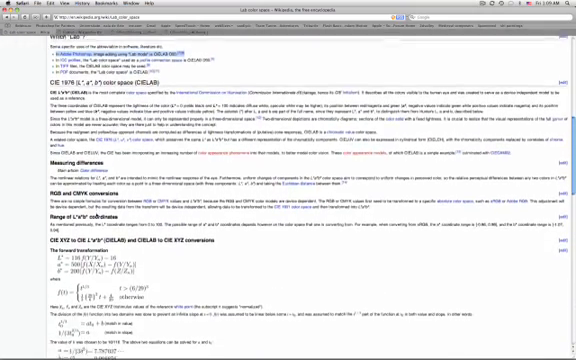
pyautogui.scroll(-3)
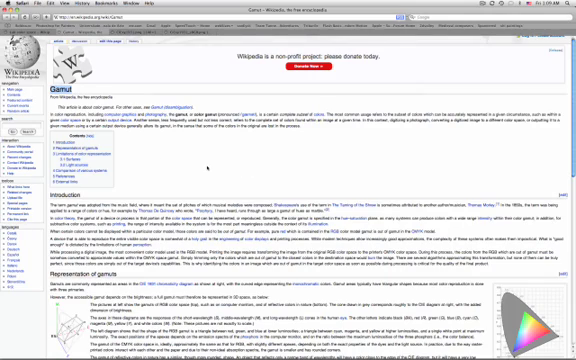
pyautogui.scroll(-3)
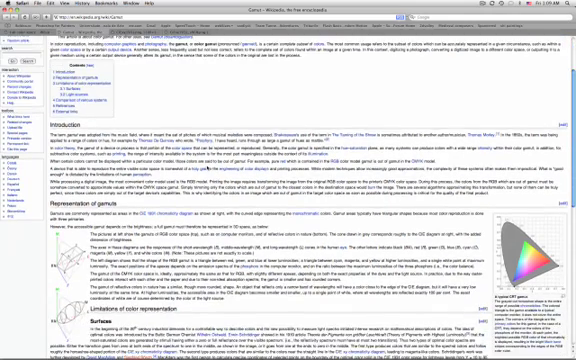
pyautogui.scroll(-3)
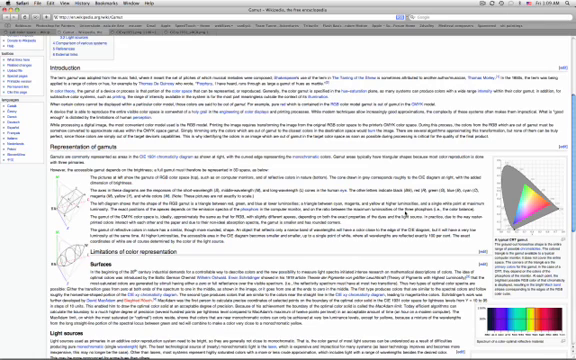
pyautogui.scroll(-3)
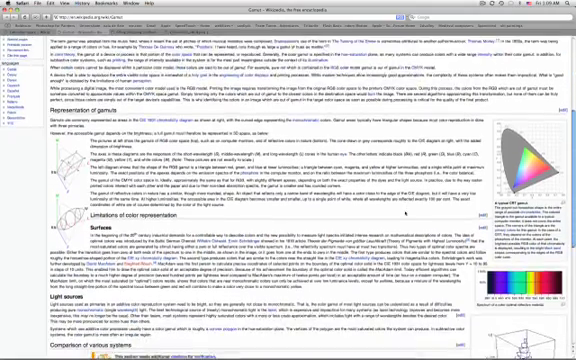
pyautogui.scroll(-3)
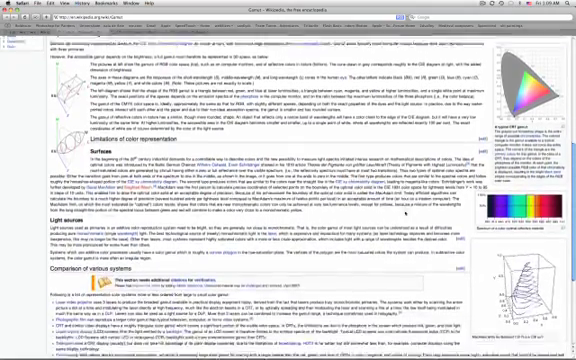
pyautogui.scroll(-3)
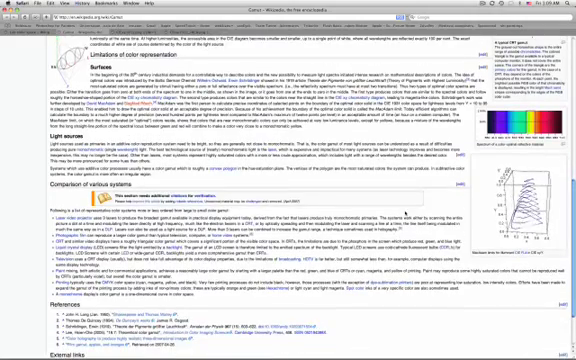
pyautogui.scroll(-3)
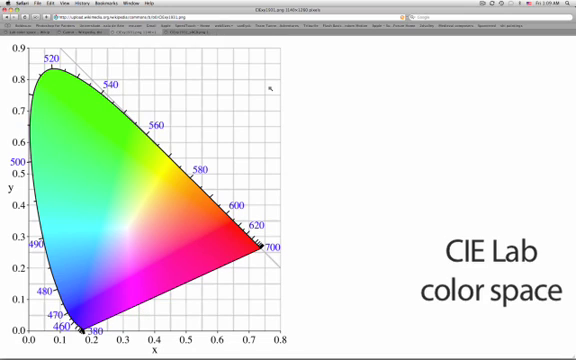
pyautogui.moveTo(190, 44)
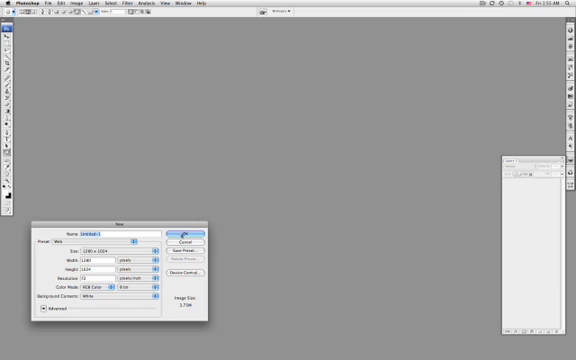
pyautogui.moveTo(184, 232)
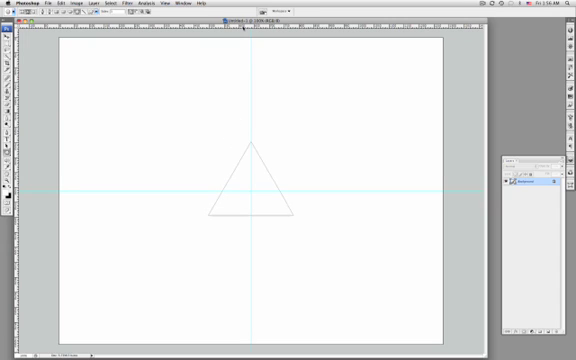
pyautogui.moveTo(236, 50)
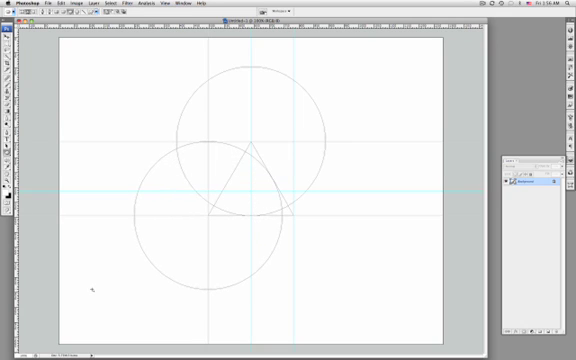
pyautogui.moveTo(304, 222)
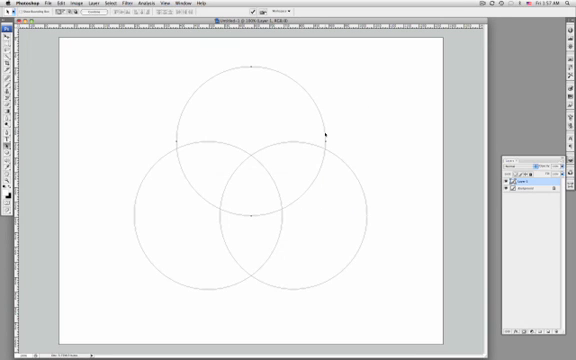
pyautogui.moveTo(278, 164)
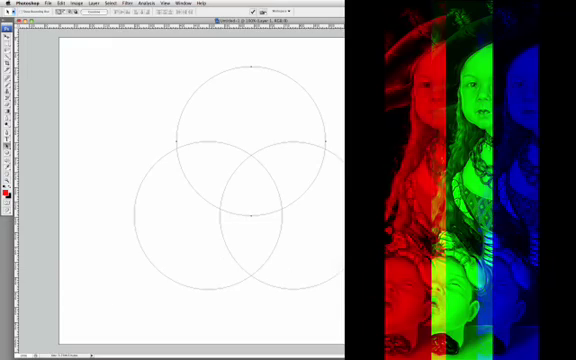
# Fill the top circle red and add new layers for the green and blue circles
pyautogui.press('cmd+z')
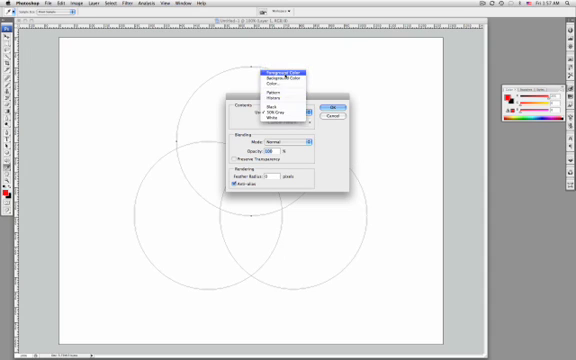
pyautogui.click(332, 104)
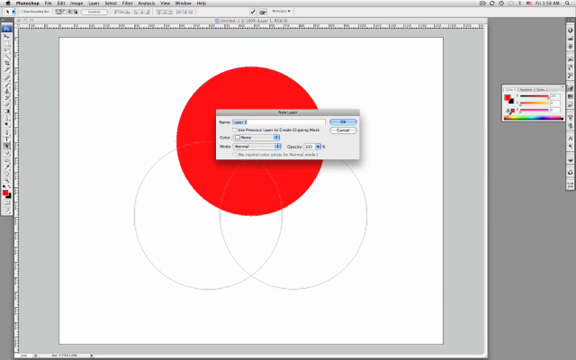
pyautogui.click(348, 112)
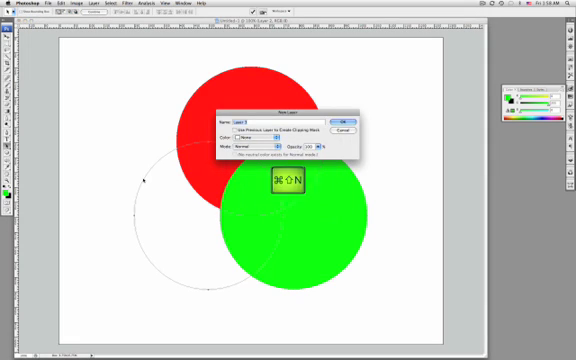
pyautogui.click(344, 116)
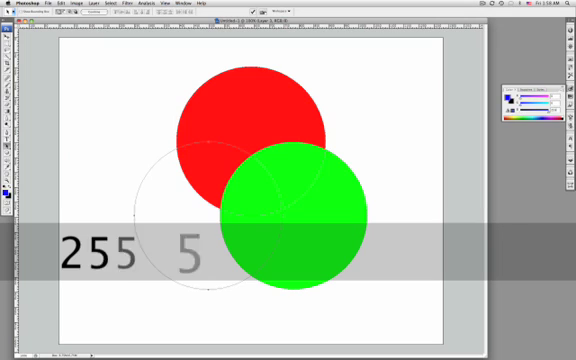
# Fill the next circle selection so its overlaps with red show yellow and magenta
pyautogui.rightClick(230, 244)
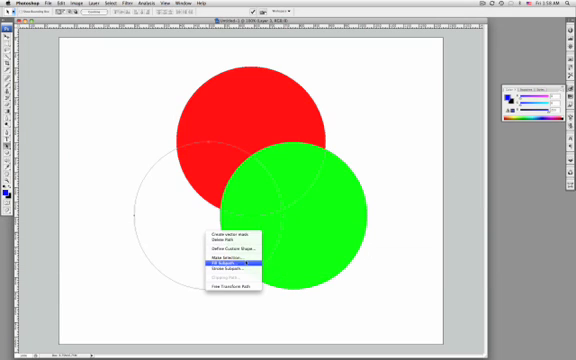
pyautogui.click(224, 260)
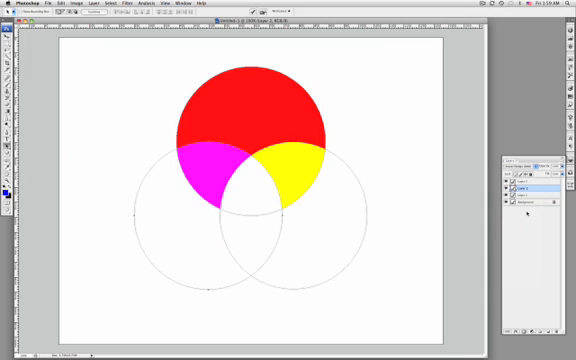
pyautogui.click(530, 204)
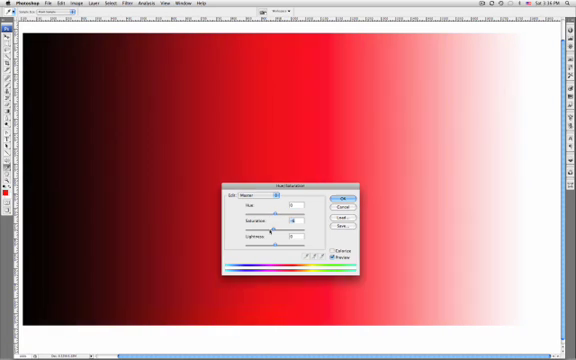
pyautogui.moveTo(276, 228); pyautogui.dragTo(262, 228)
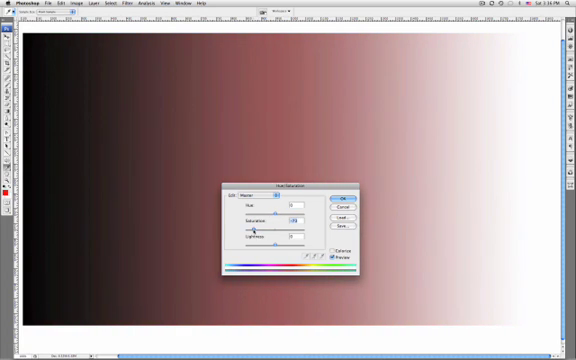
pyautogui.moveTo(268, 218); pyautogui.dragTo(296, 218)
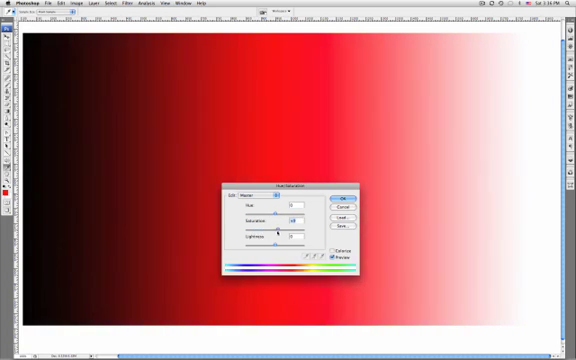
pyautogui.moveTo(290, 244); pyautogui.dragTo(272, 244)
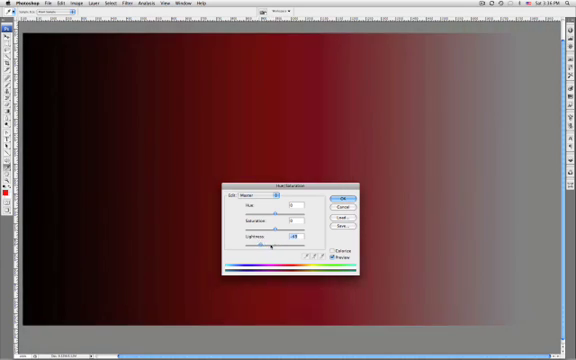
pyautogui.moveTo(262, 244); pyautogui.dragTo(300, 244)
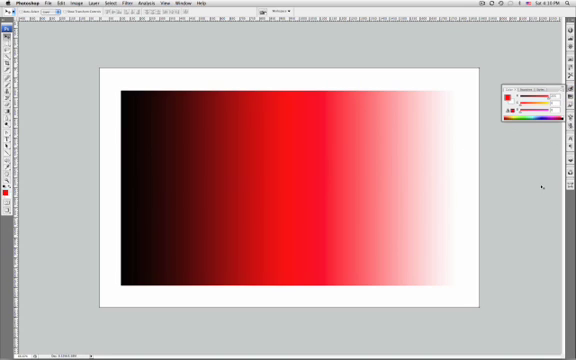
# Inspect the foreground Color Picker, then show the Color panel sliders in another color model
pyautogui.click(186, 8)
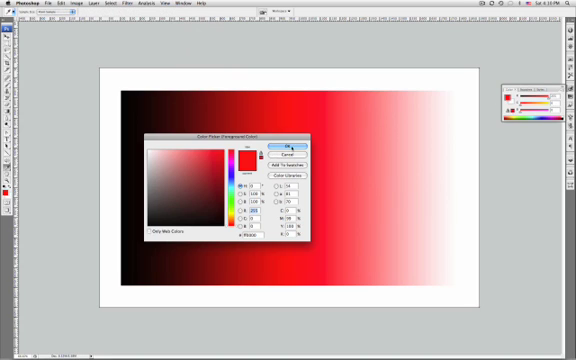
pyautogui.click(272, 144)
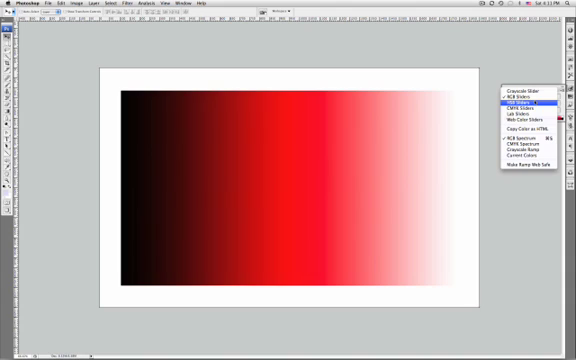
pyautogui.moveTo(520, 108)
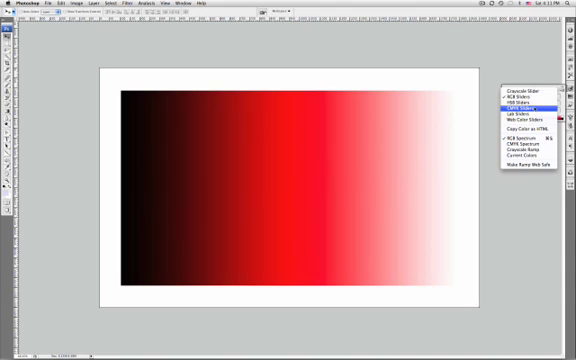
pyautogui.click(524, 104)
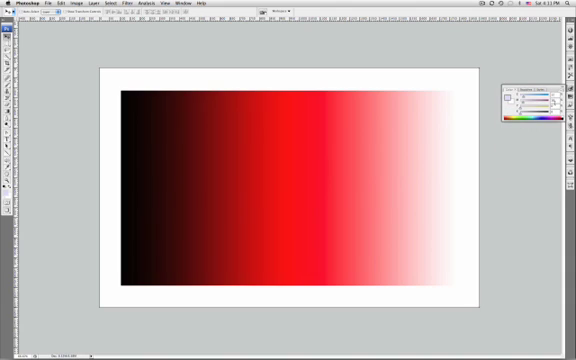